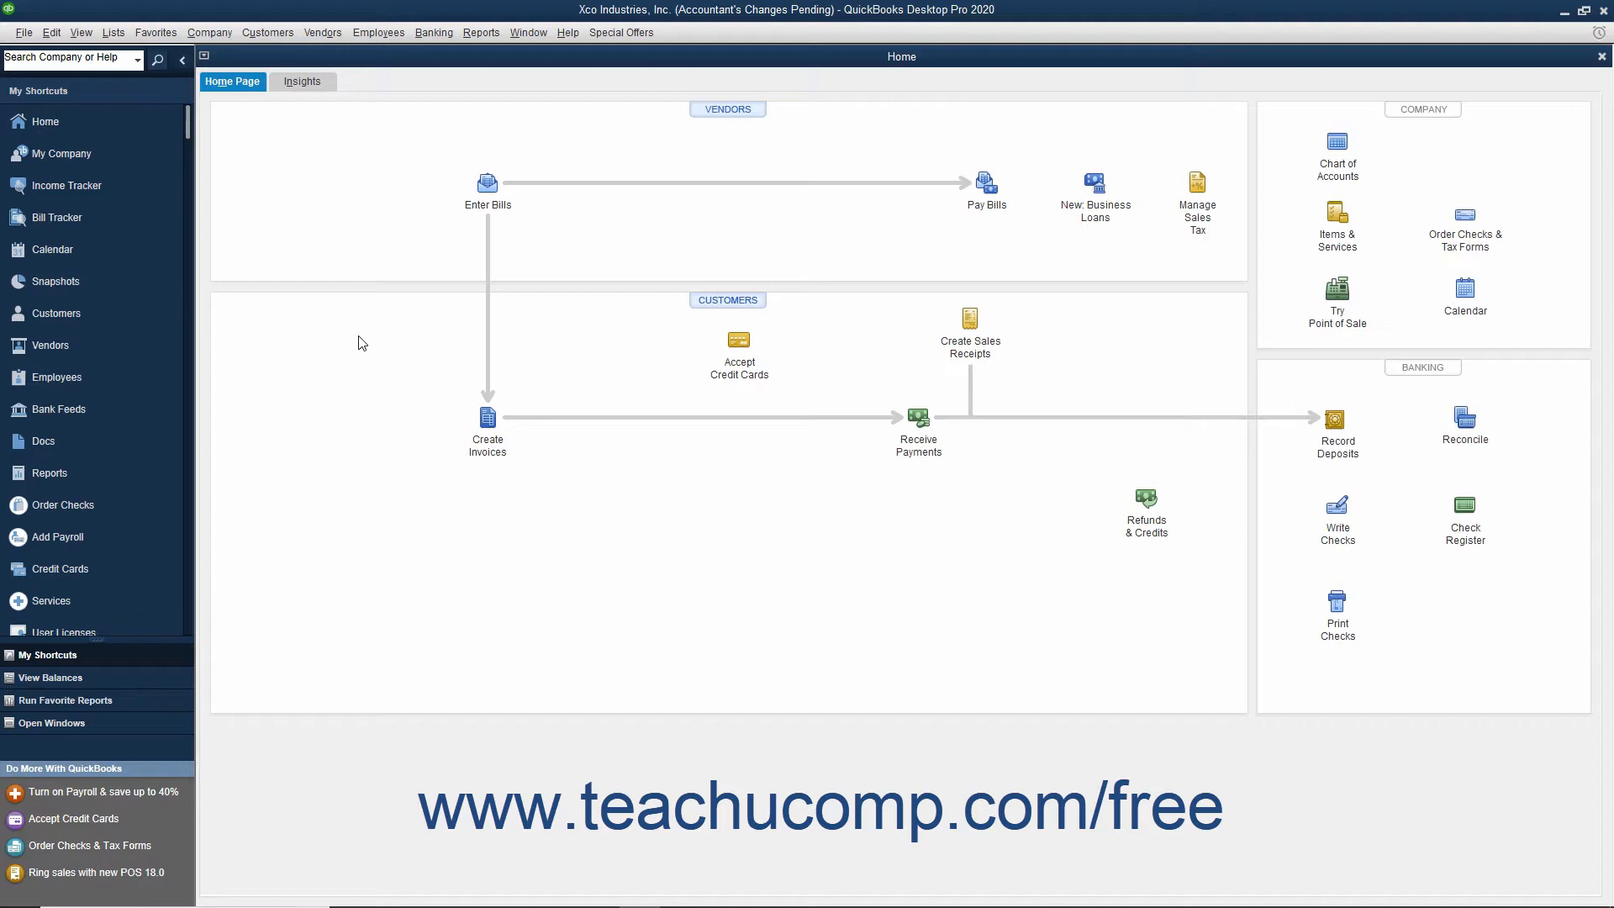
mouse_move(338, 326)
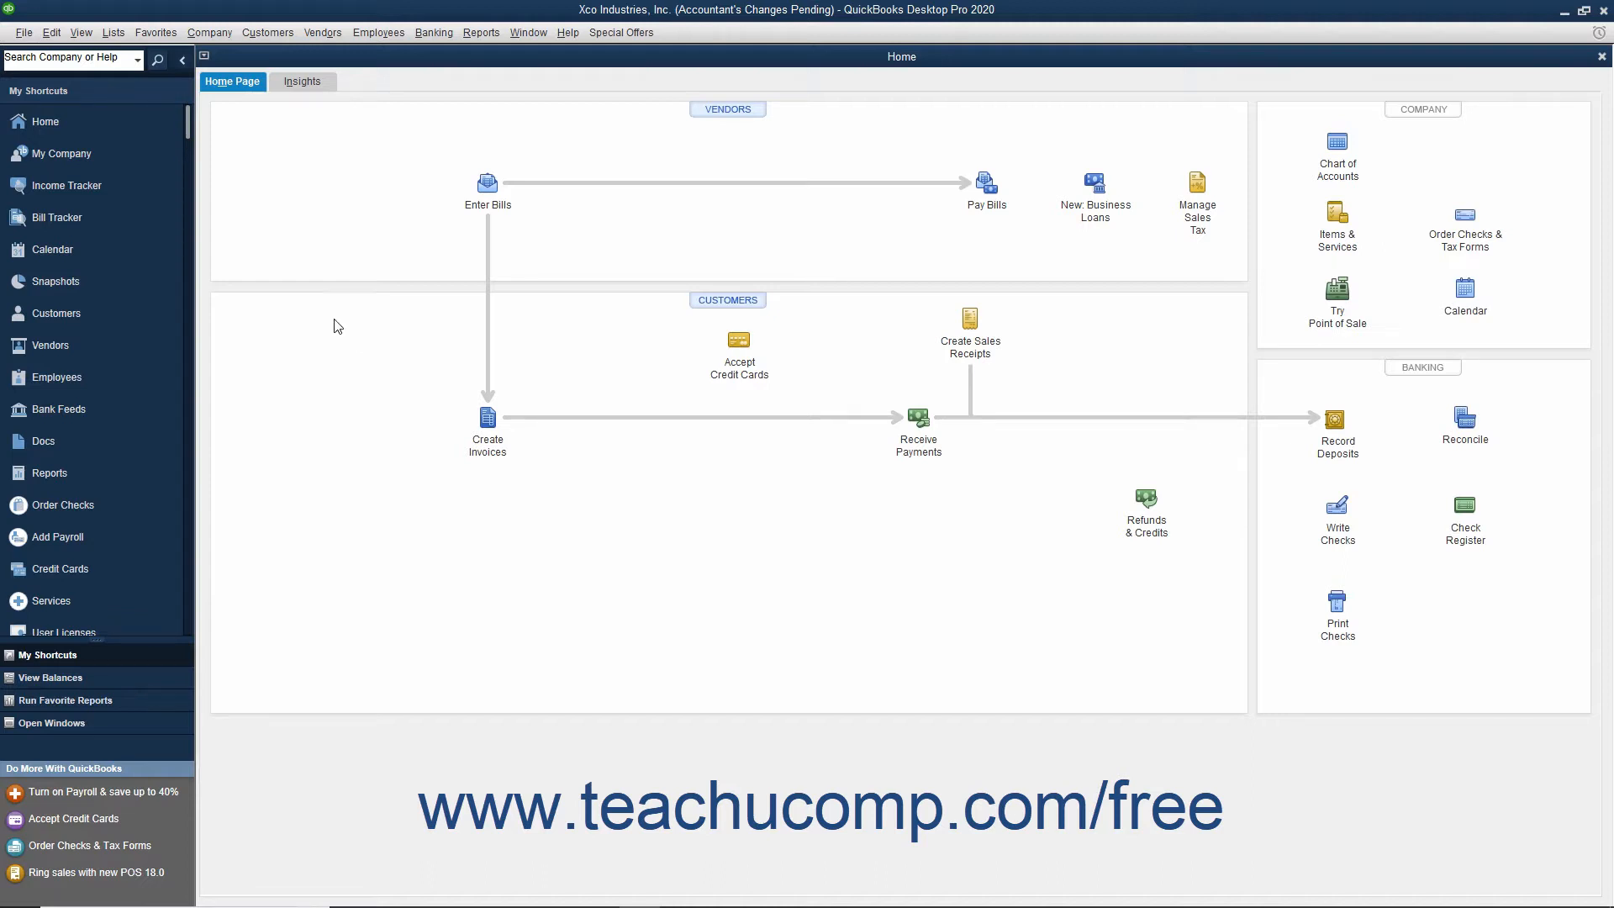
Show the Accountant's Copy options under File > Send Company File.
click(22, 32)
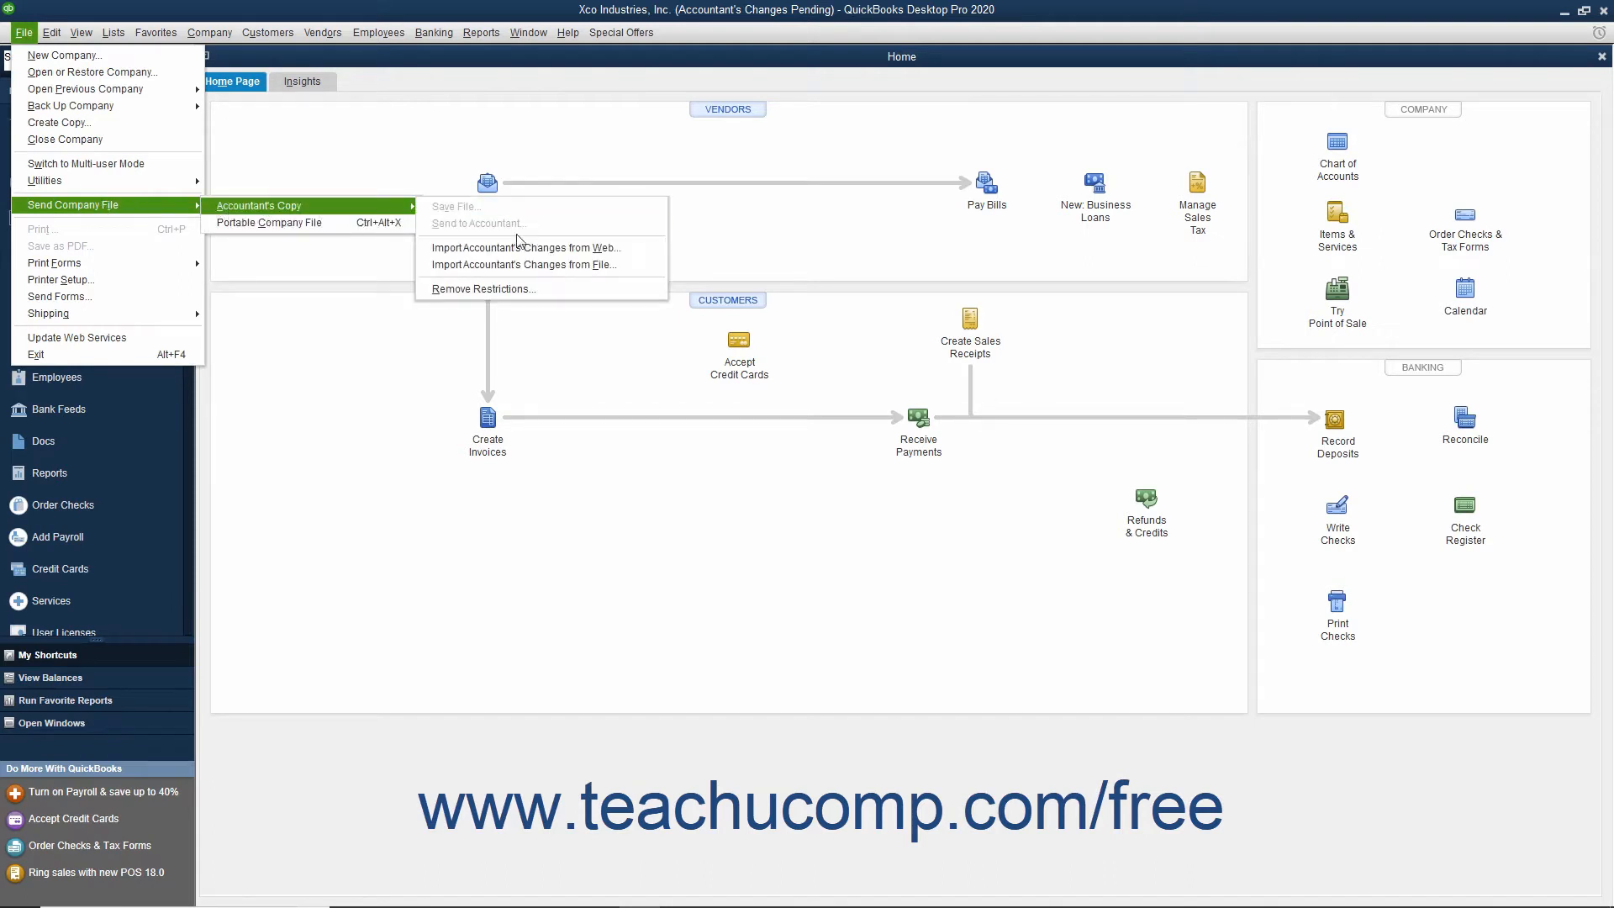
mouse_move(528, 264)
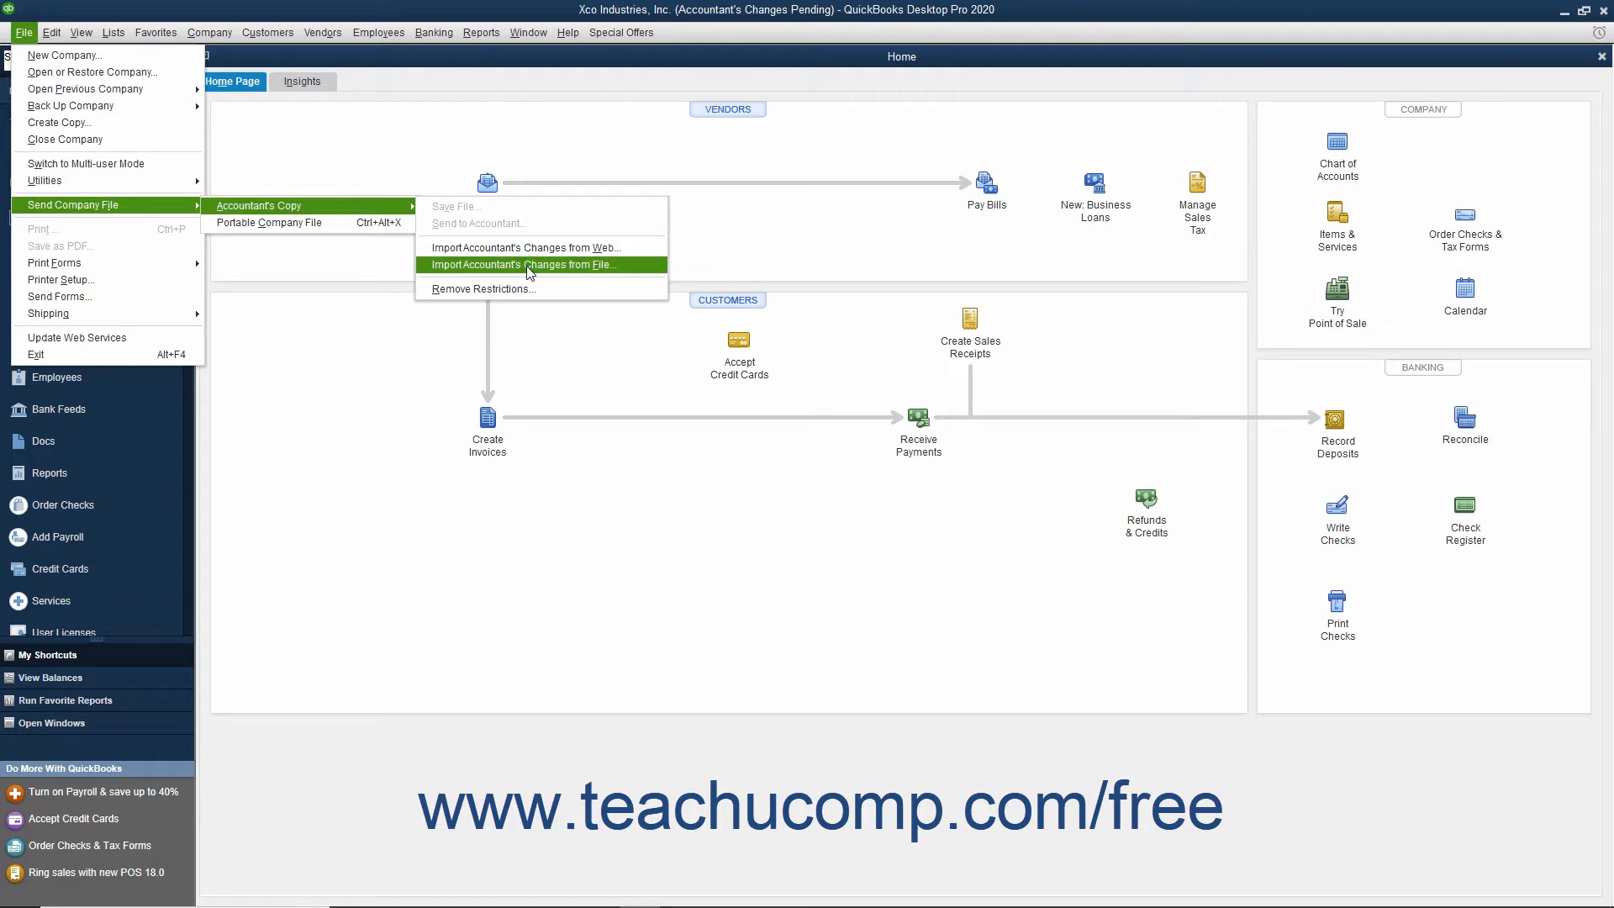
Choose Import Accountant's Changes from File to reach the file browser.
click(527, 264)
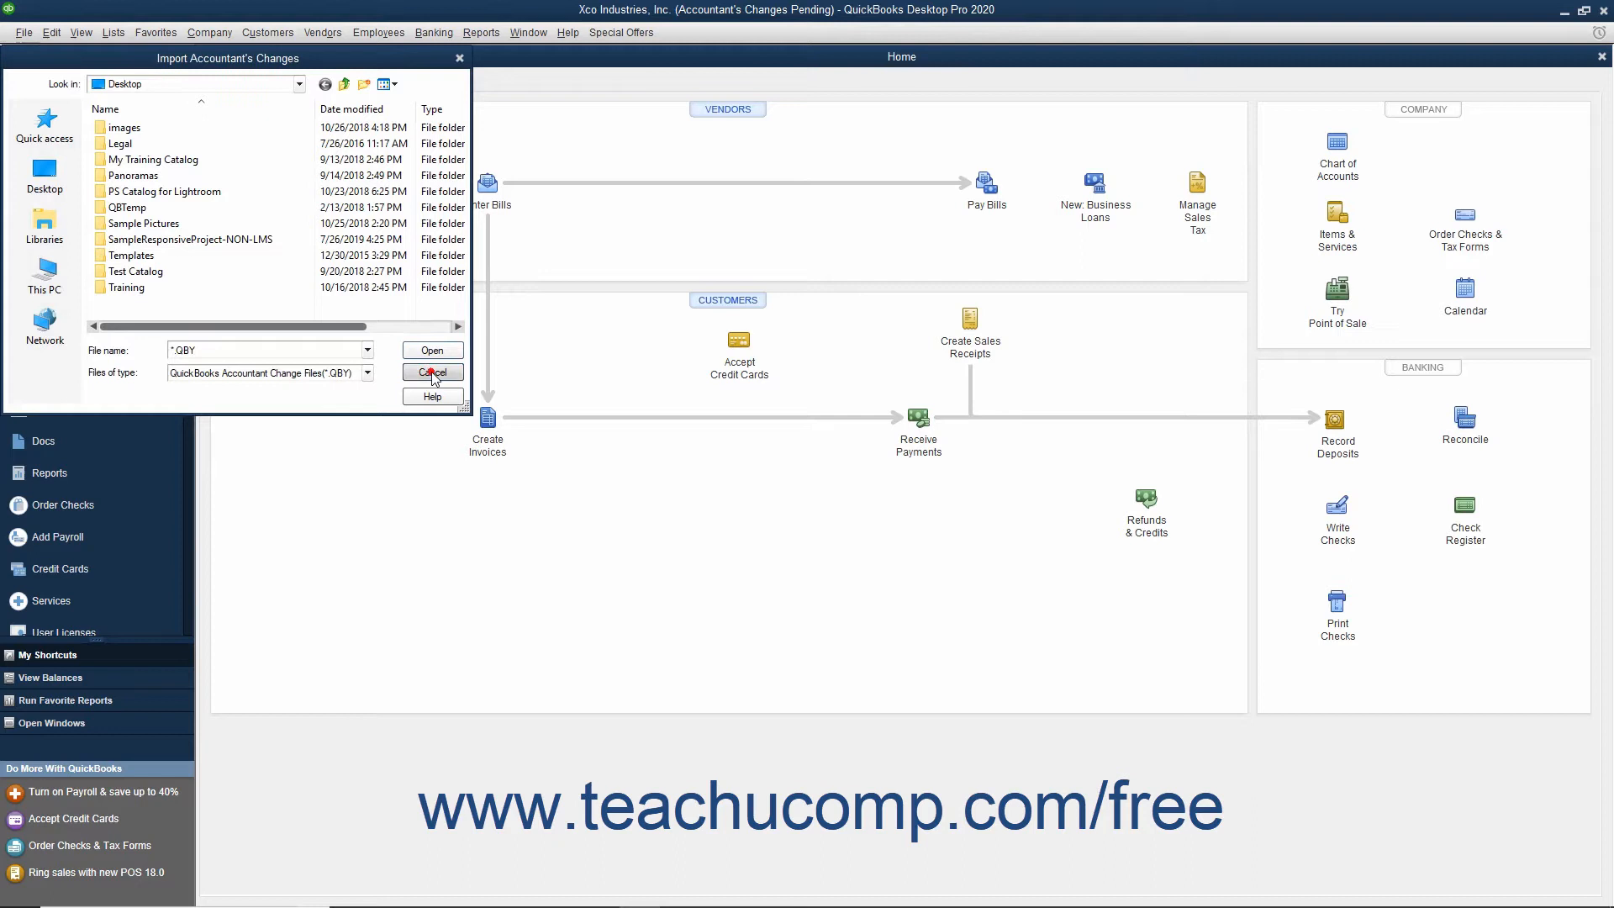
Cancel the Import Accountant's Changes browser and return to the Home page.
click(431, 371)
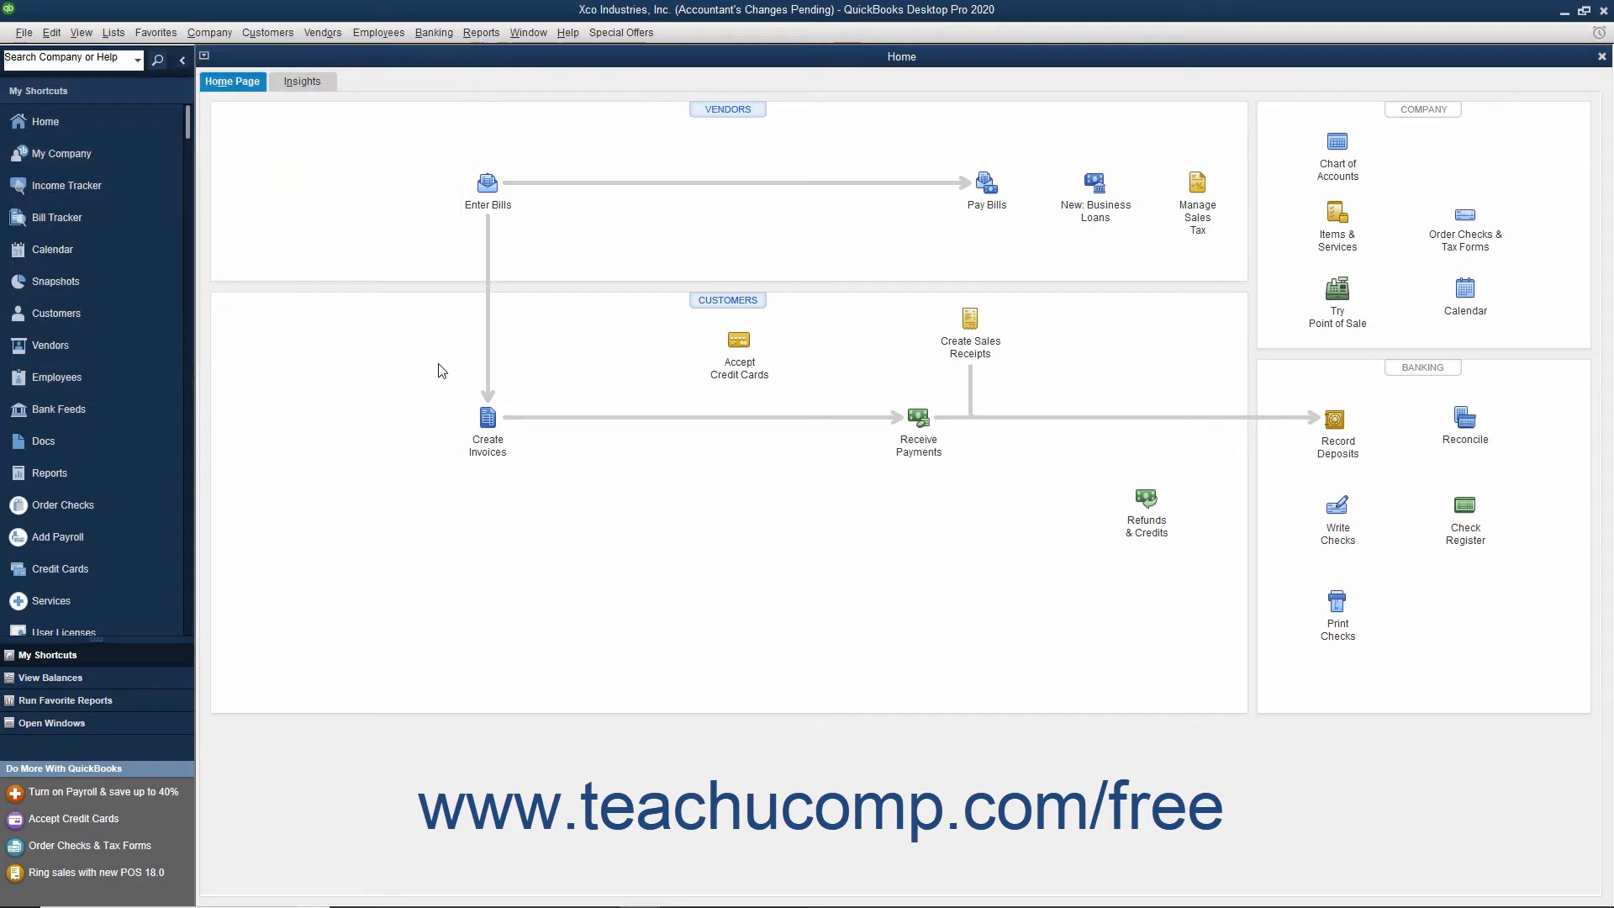
mouse_move(718, 27)
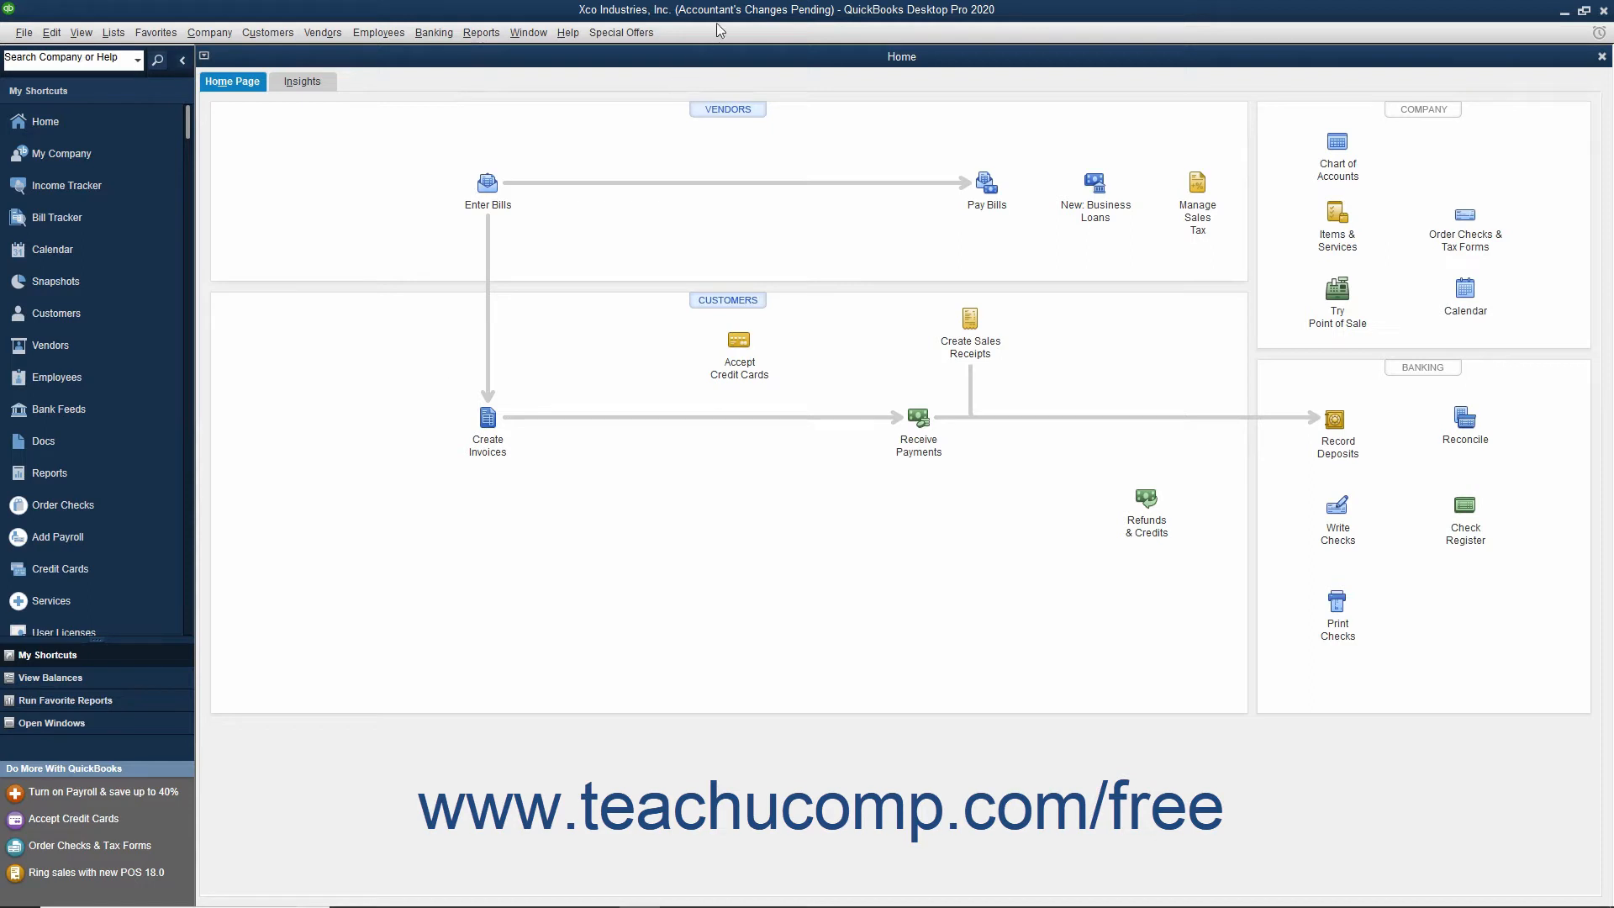
mouse_move(512, 304)
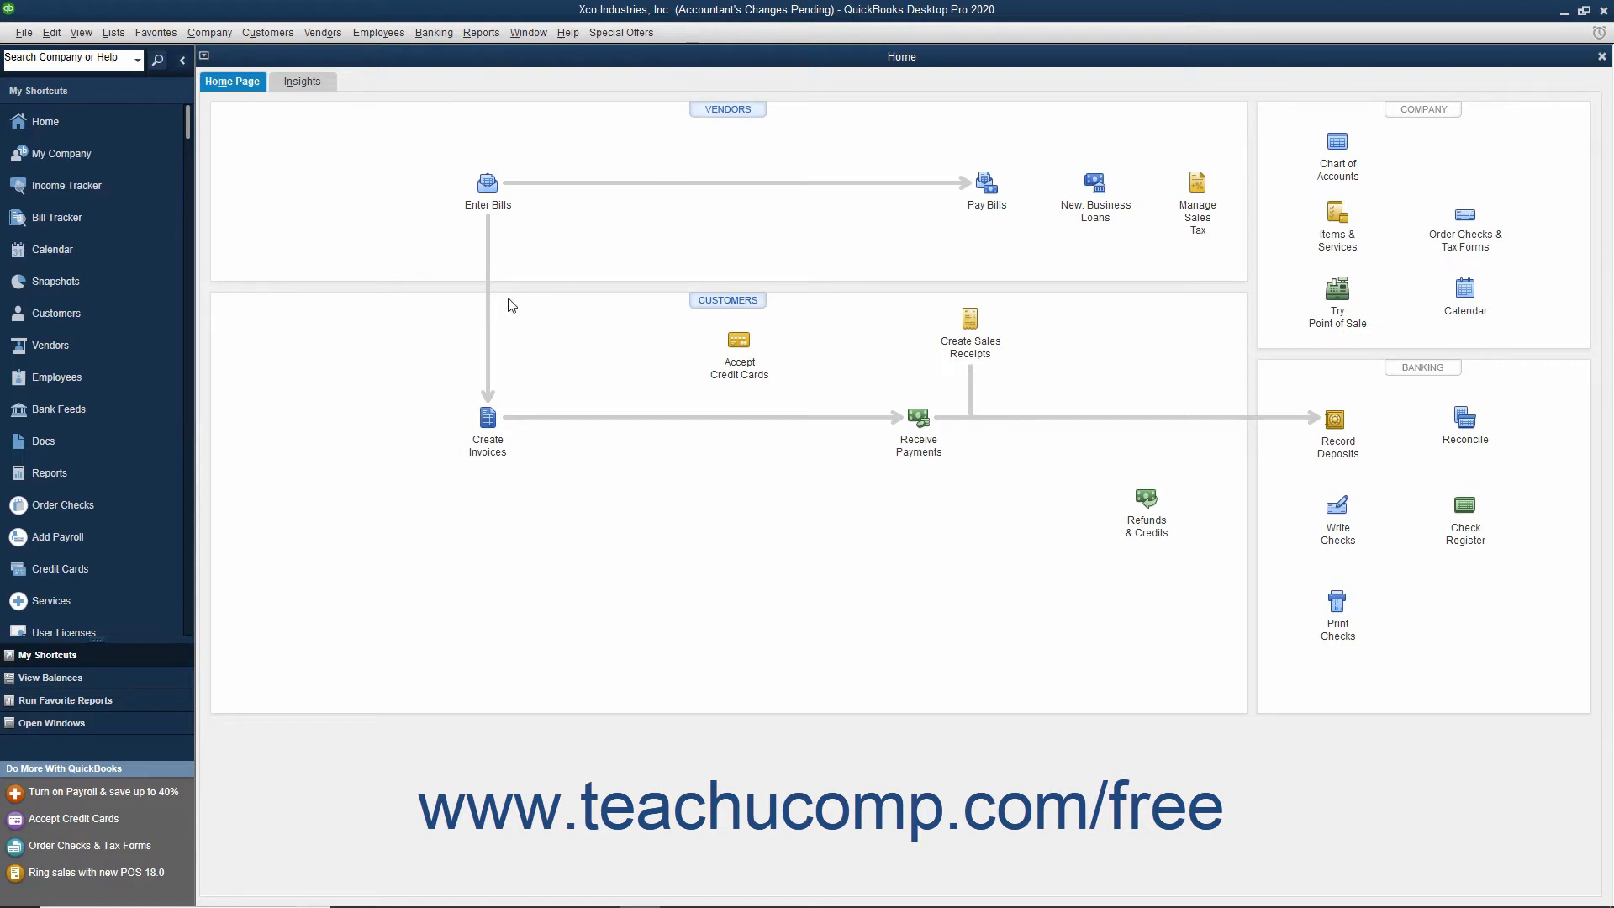
mouse_move(463, 330)
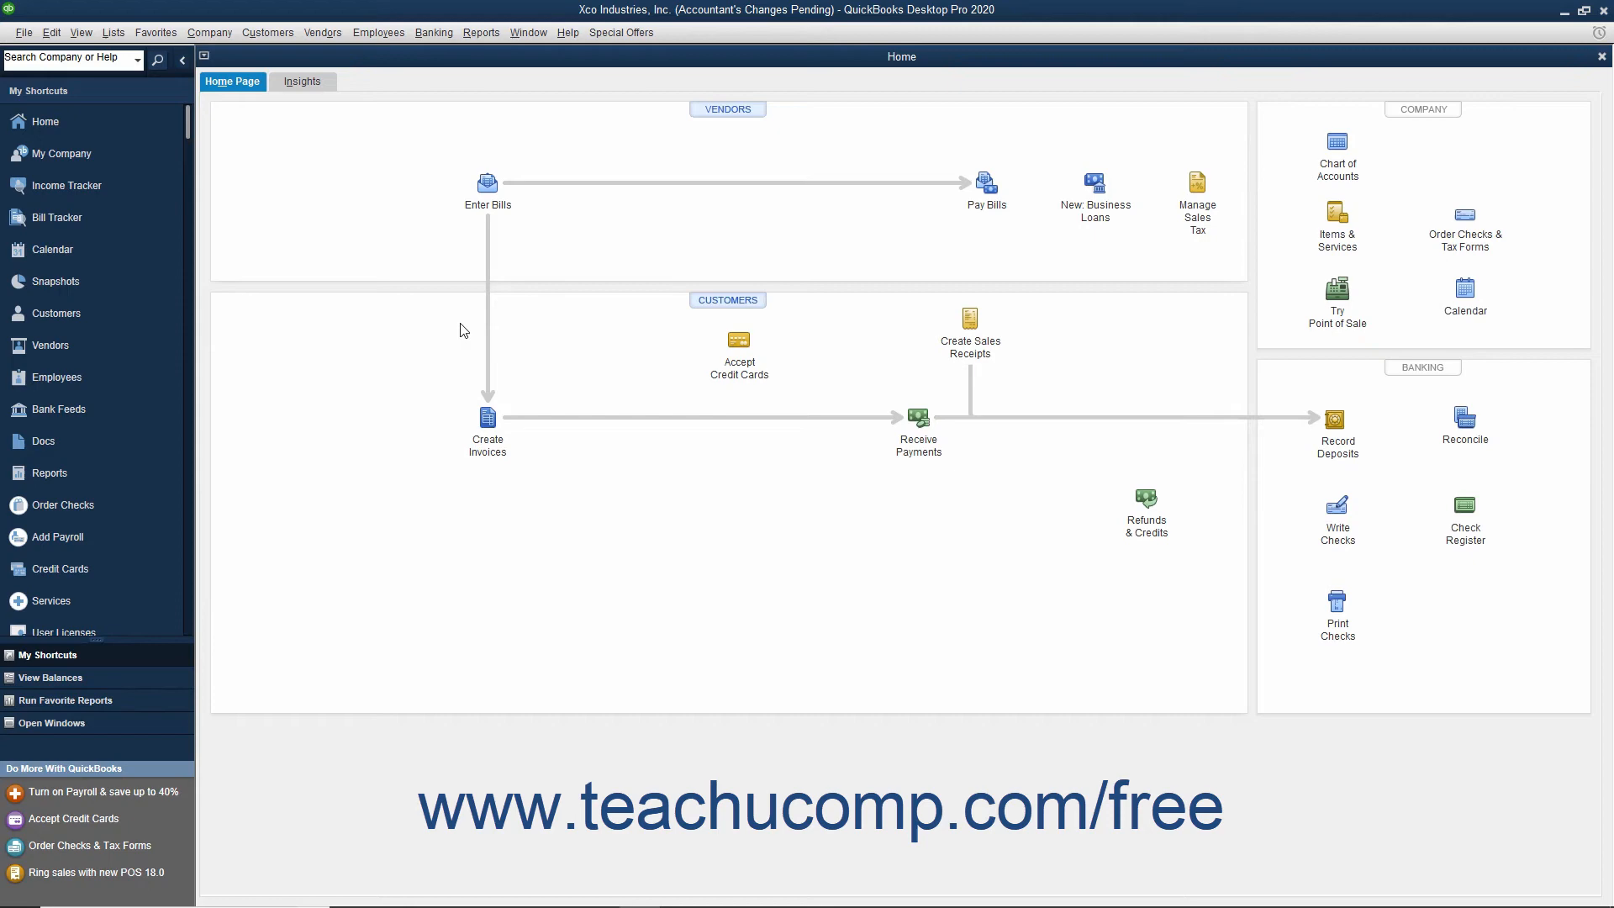
mouse_move(458, 326)
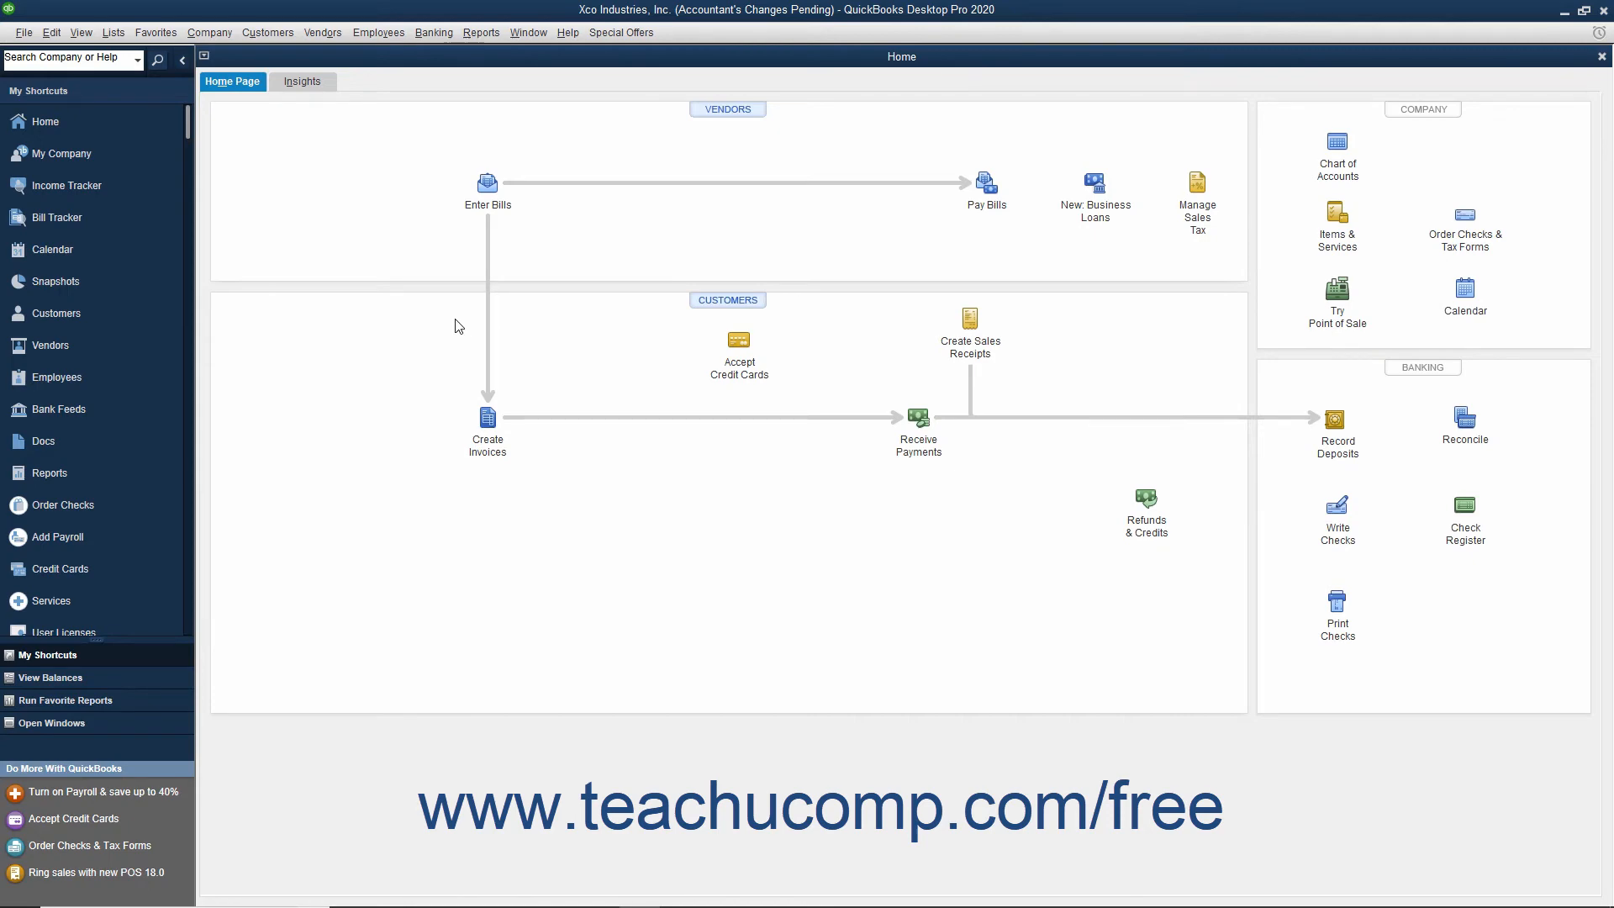
Reopen the File menu to reach Import Accountant's Changes from Web.
click(23, 32)
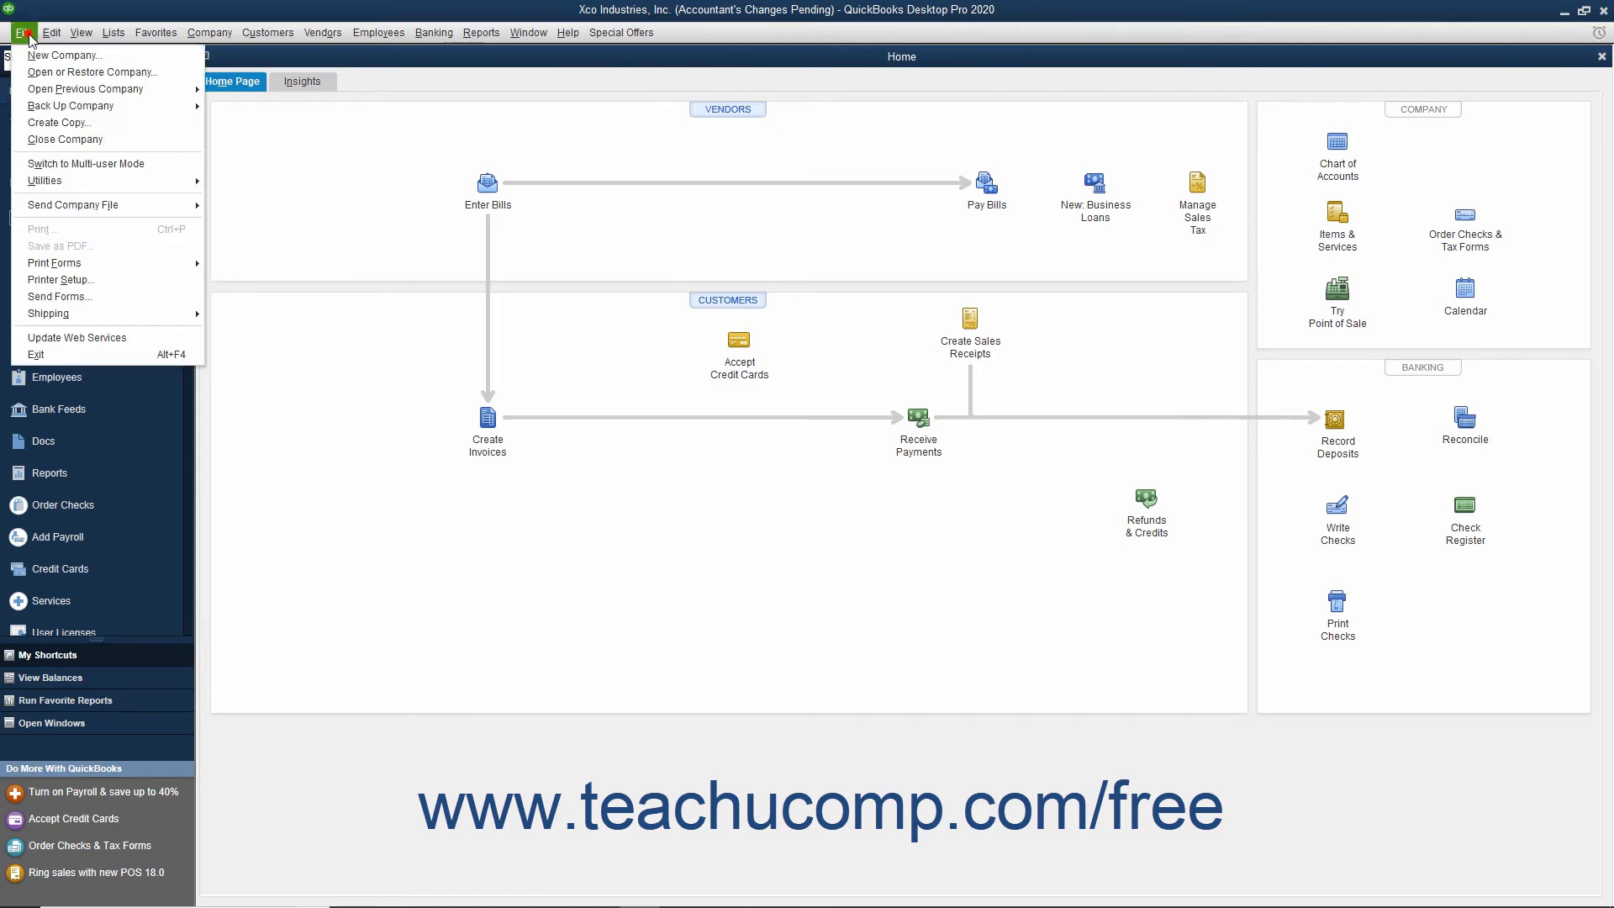
mouse_move(72, 203)
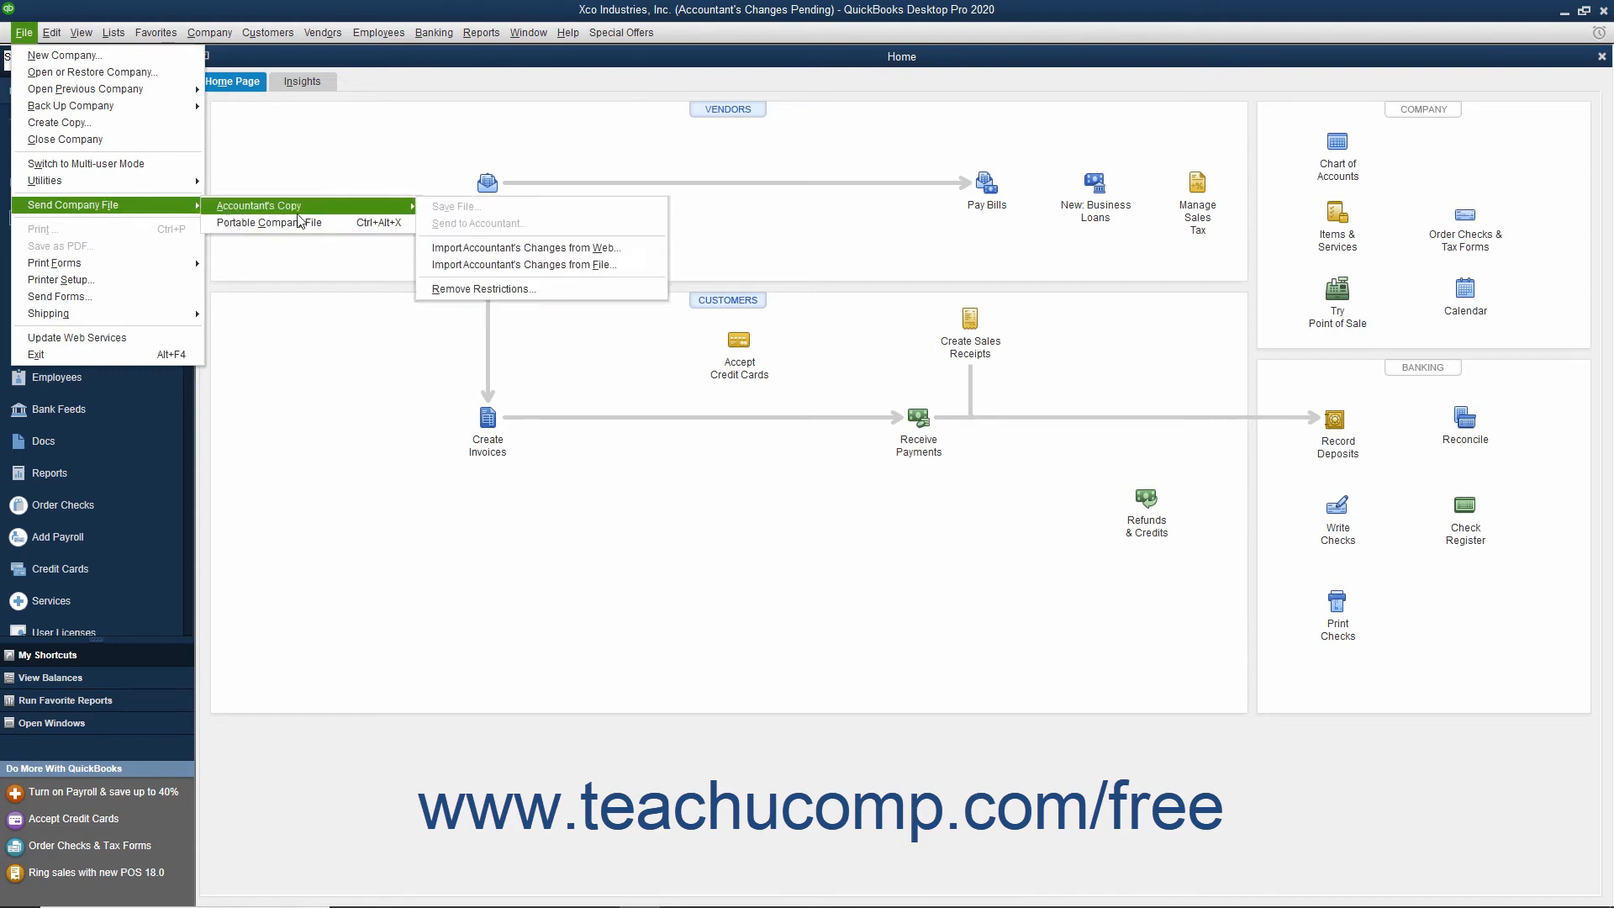
mouse_move(525, 247)
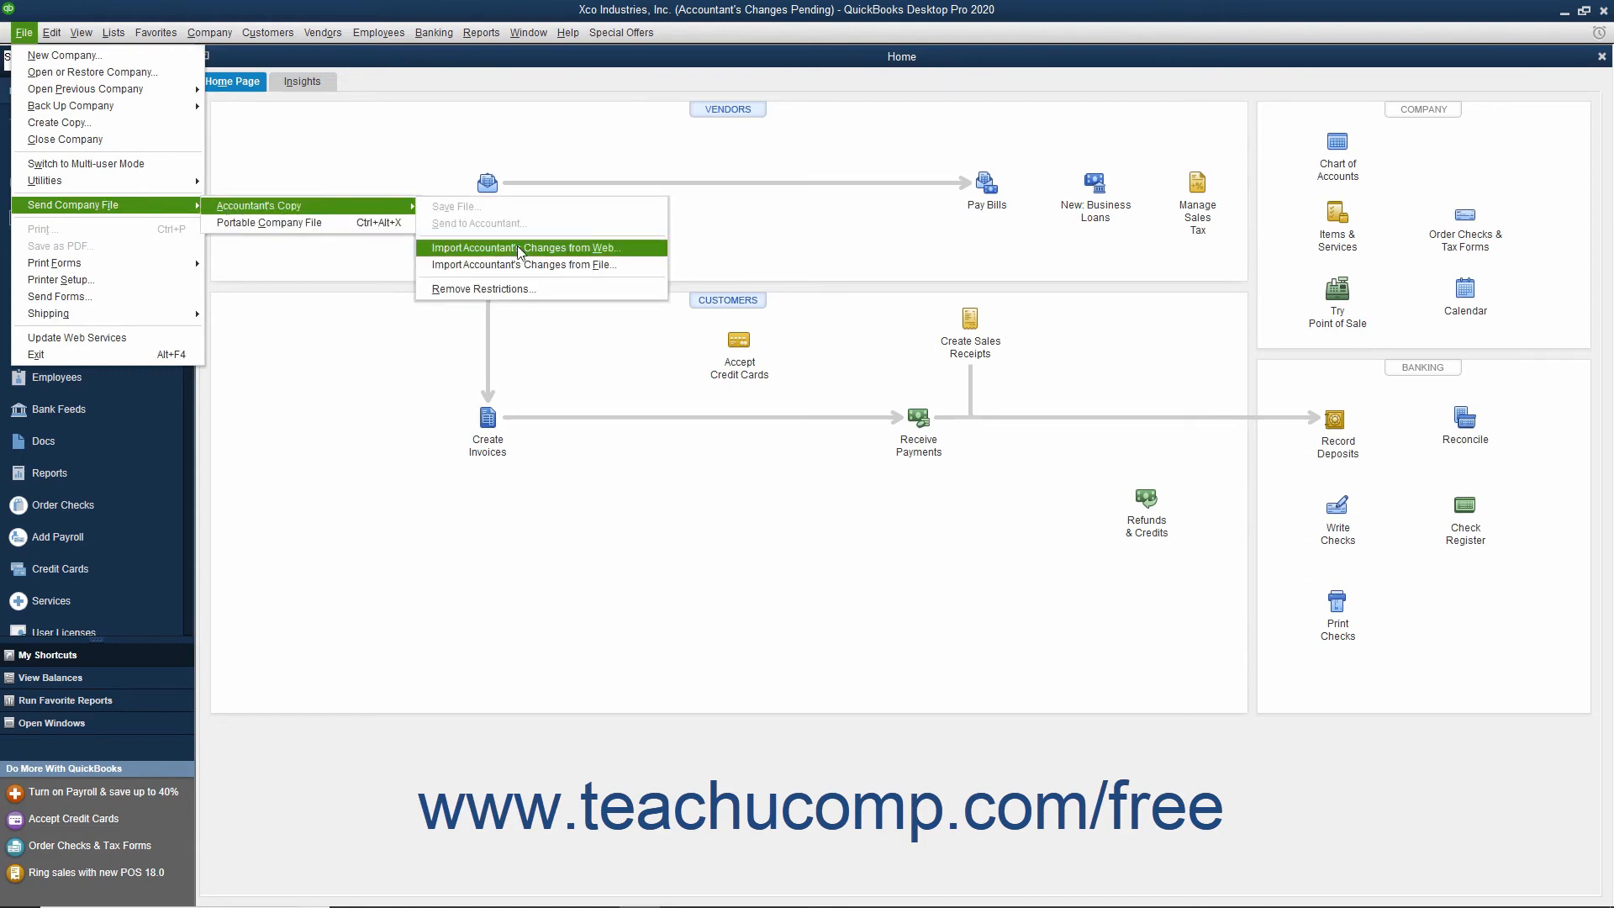